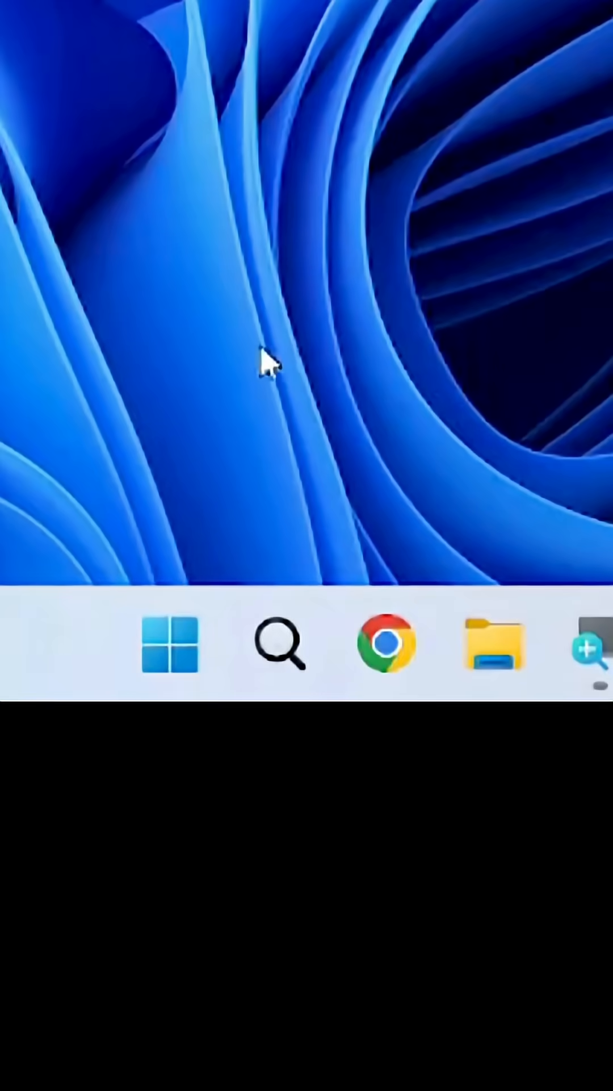
Search for "advanced system settings" and reach the System Properties advanced options
{"action": "type", "text": "advanc"}
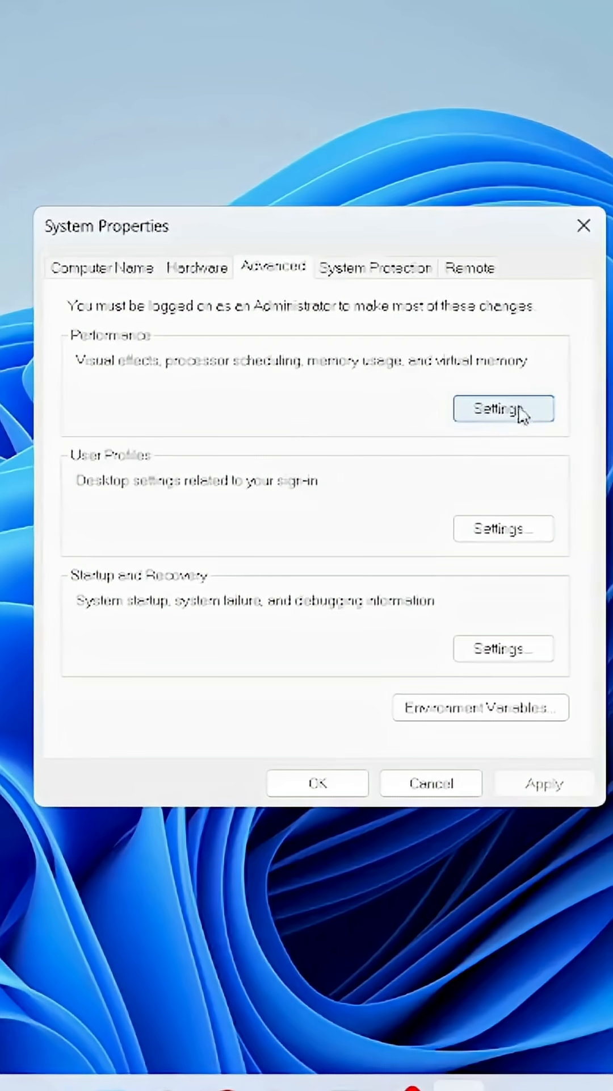
Reach the Virtual Memory settings via Performance Settings, Advanced, showing C: at 12288–24576 MB
{"action": "left_click", "coordinate": [503, 409]}
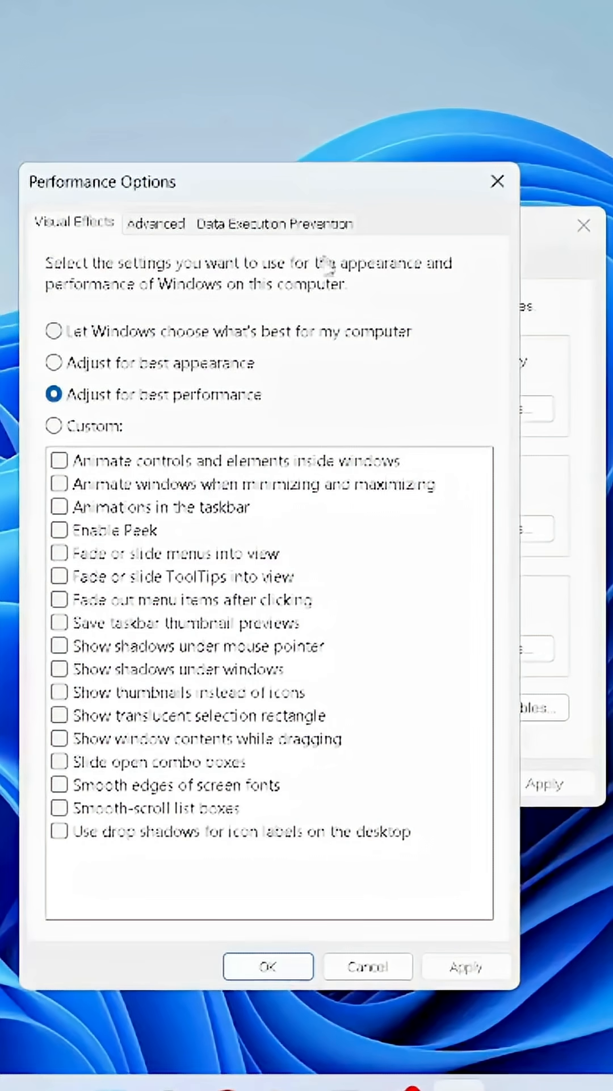
{"action": "left_click", "coordinate": [155, 223]}
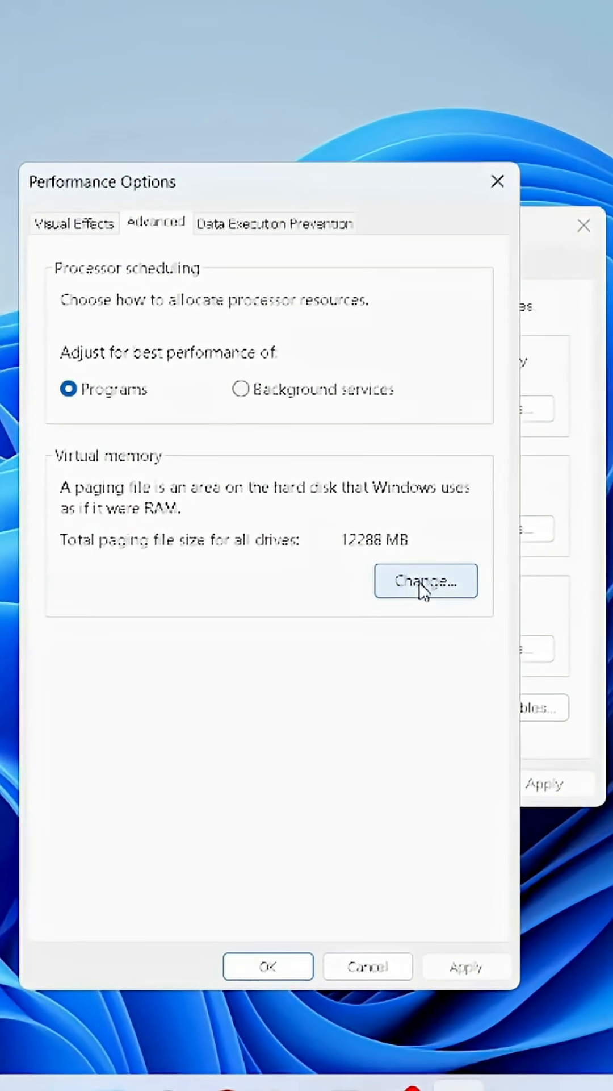
{"action": "left_click", "coordinate": [426, 581]}
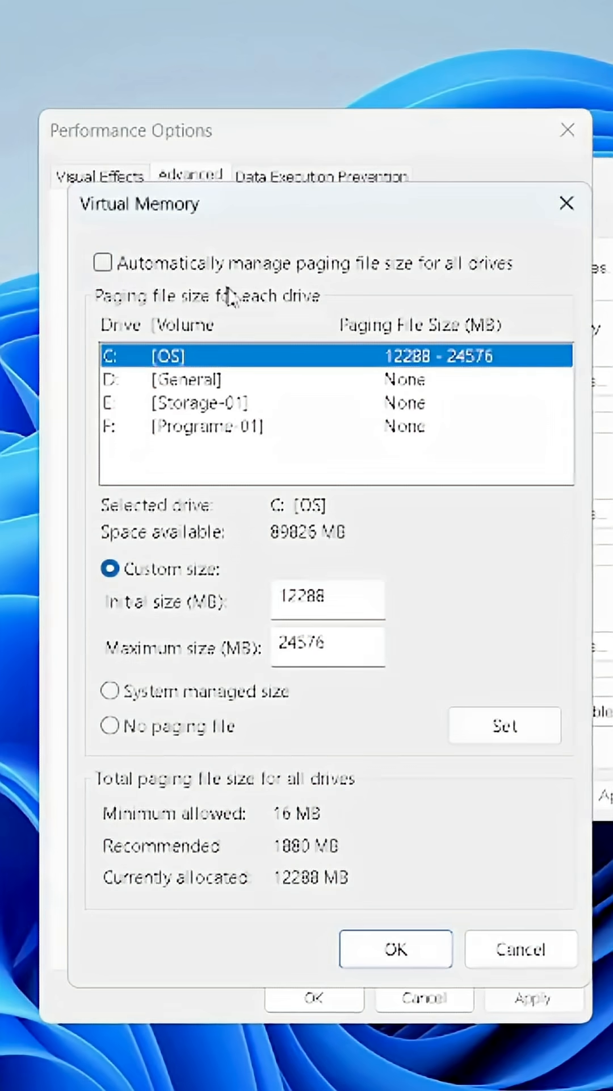
{"action": "mouse_move", "coordinate": [128, 513]}
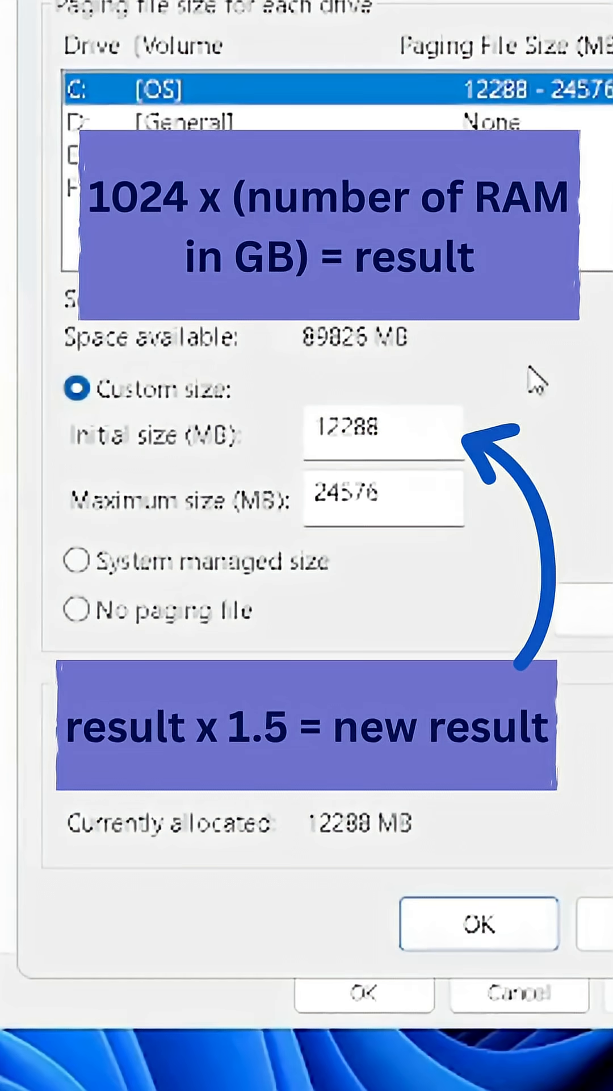
{"action": "mouse_move", "coordinate": [495, 636]}
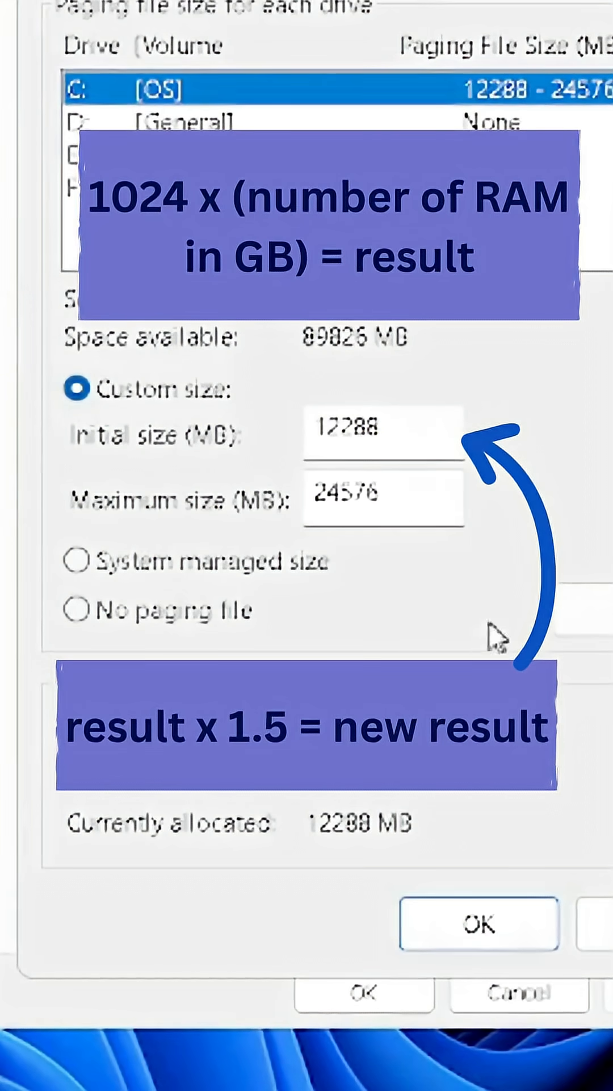
{"action": "mouse_move", "coordinate": [302, 638]}
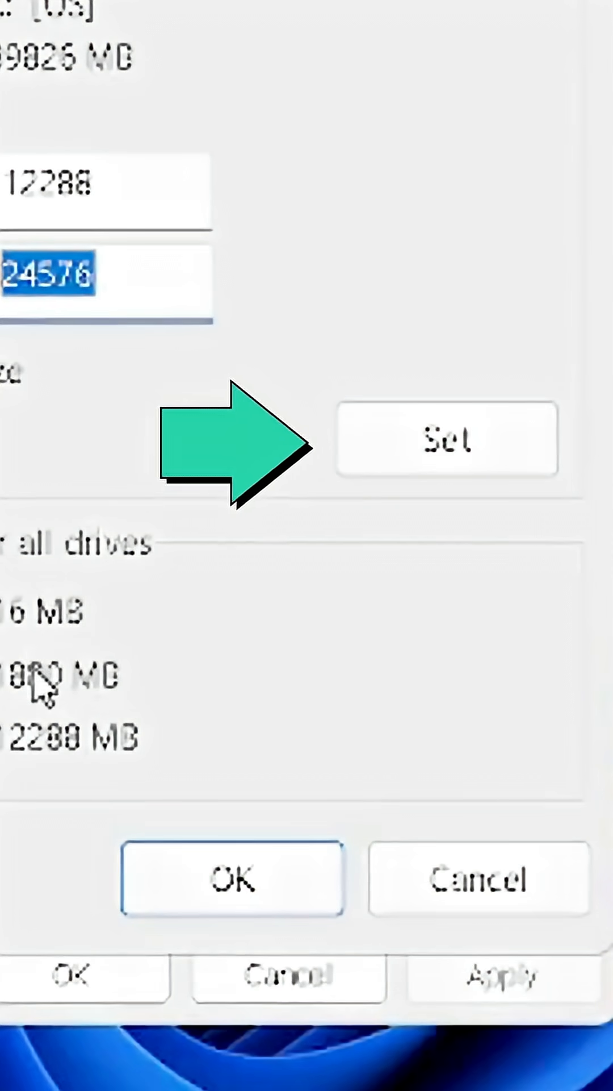
Confirm the custom 12288–24576 MB paging file on C: and close the Virtual Memory dialog
{"action": "left_click", "coordinate": [232, 879]}
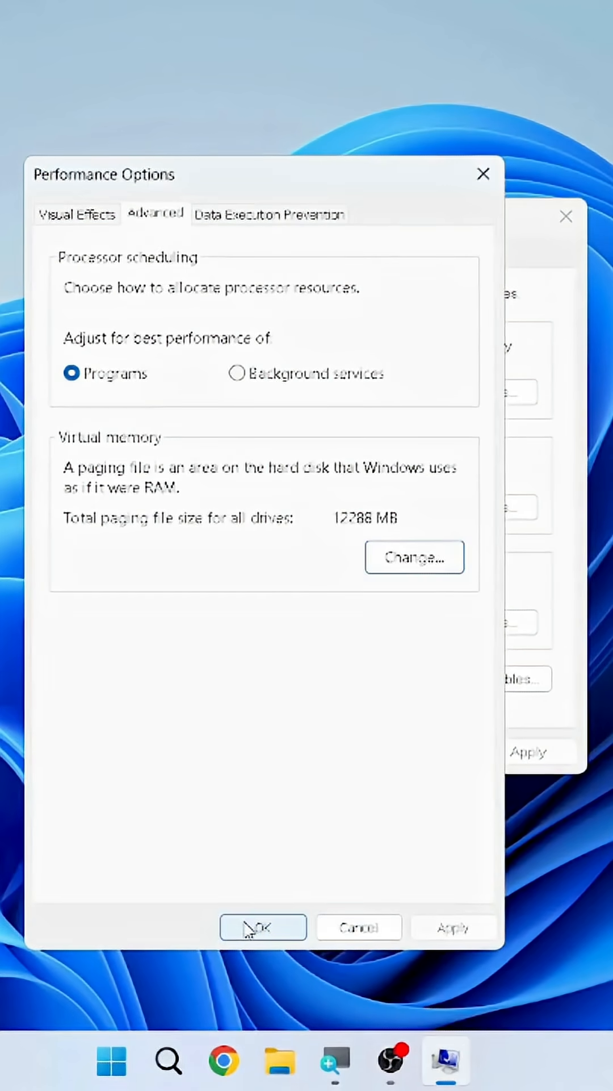